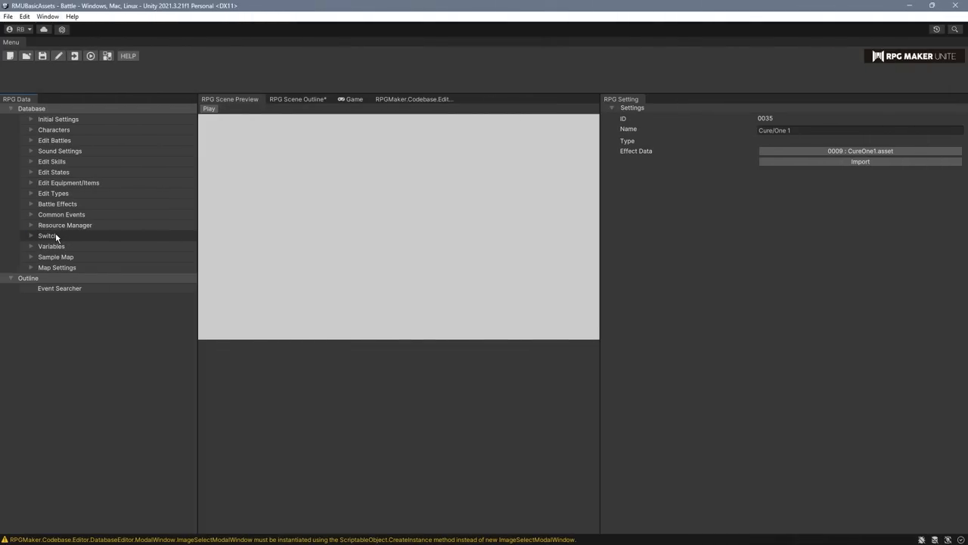
{"action": "mouse_move", "coordinate": [50, 246]}
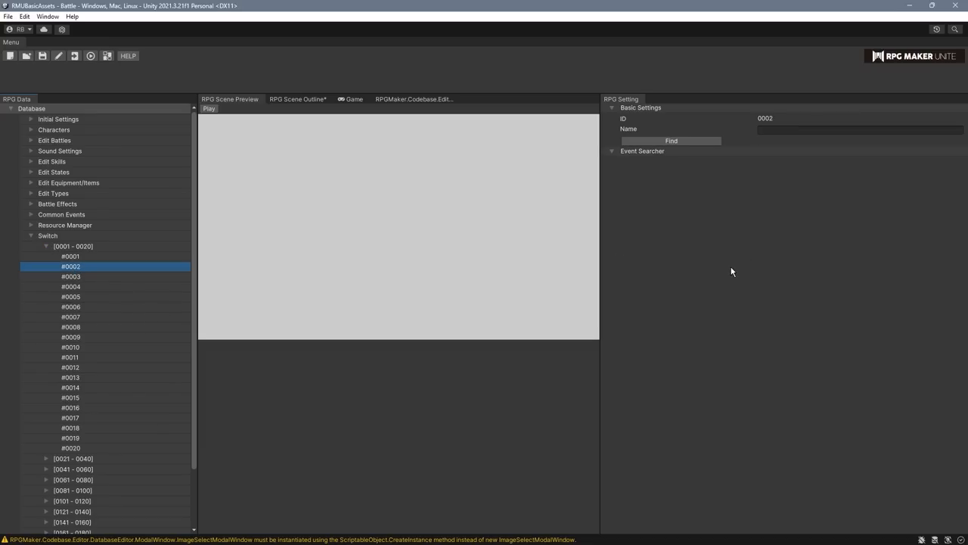
{"action": "mouse_move", "coordinate": [670, 142]}
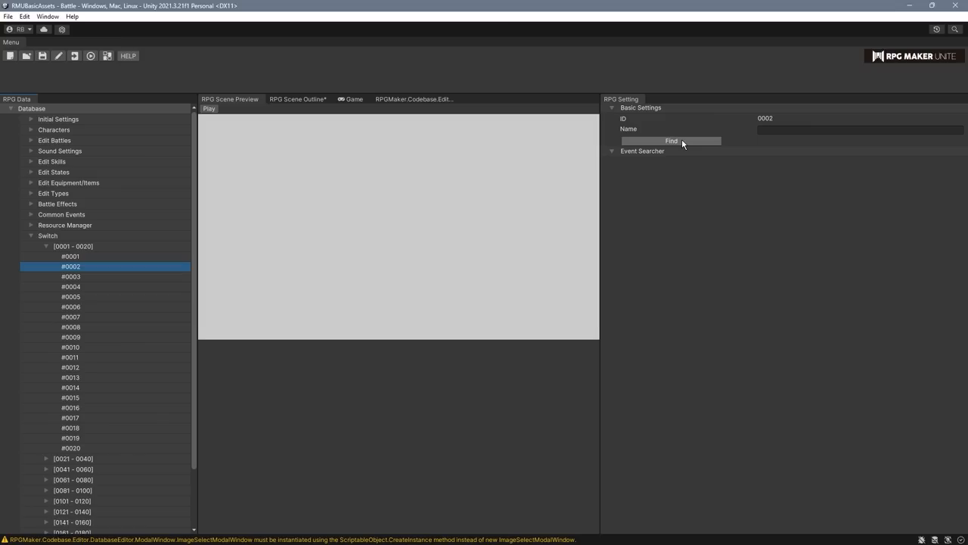
Step: Run the RPG Setting Find search for events using switch #0002
{"action": "left_click", "coordinate": [71, 255]}
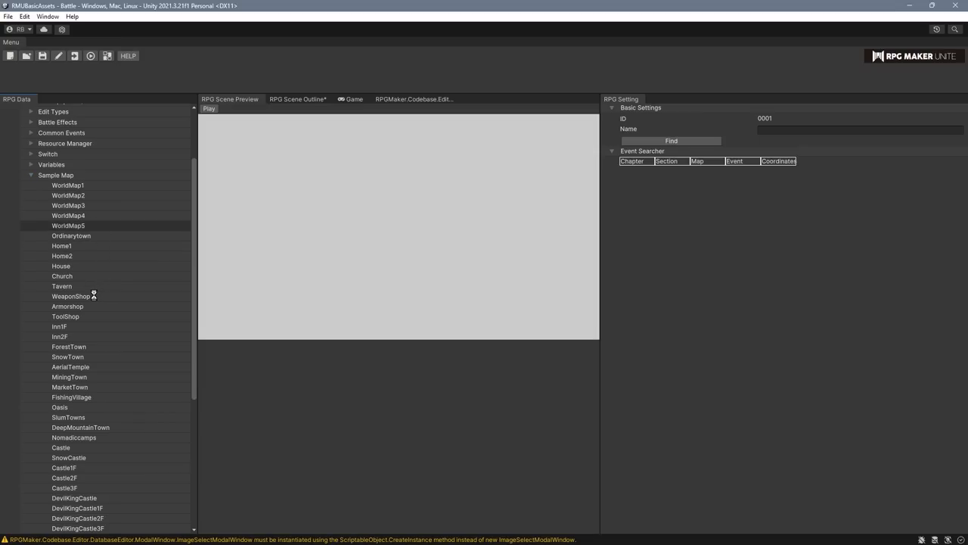
Step: Preview the MarketTown, Castle3F and CursedCave sample maps
{"action": "left_click", "coordinate": [68, 306]}
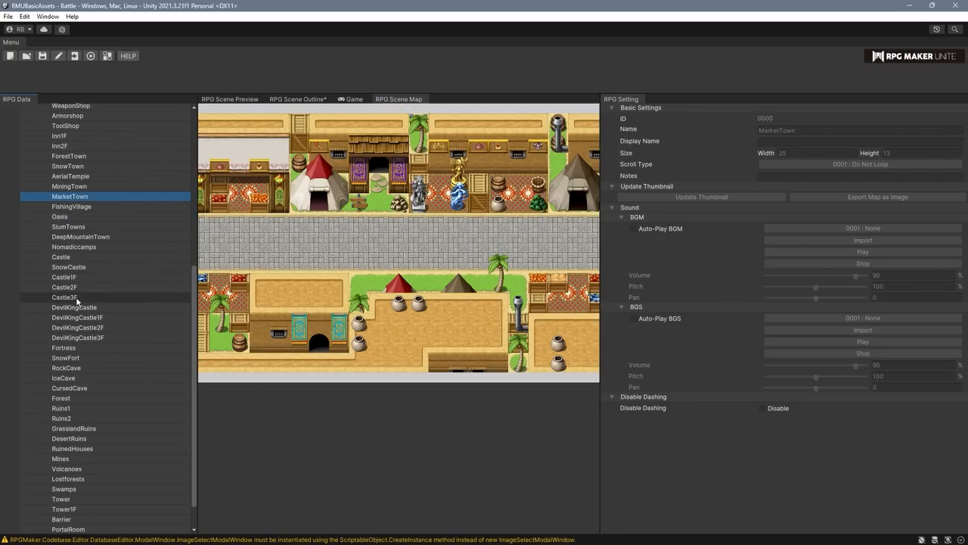
{"action": "left_click", "coordinate": [63, 296]}
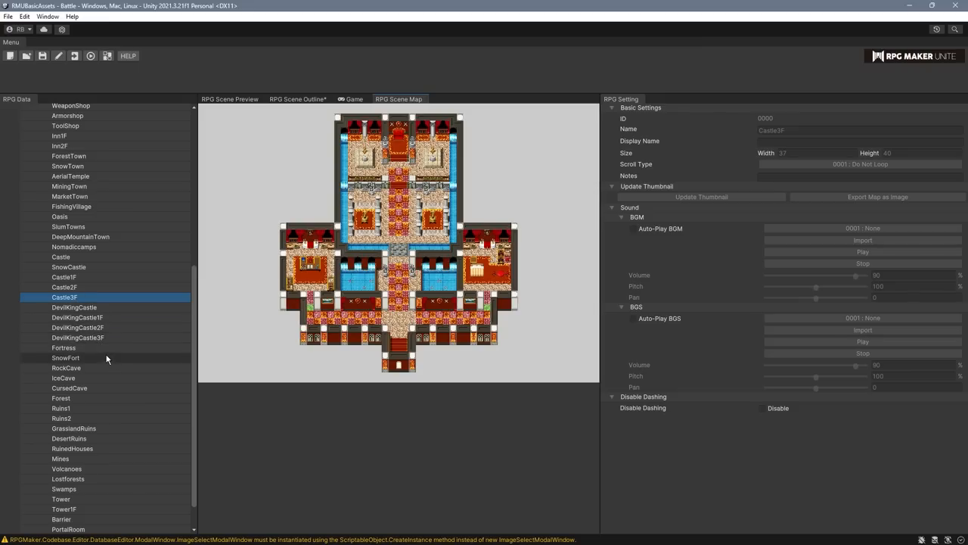
{"action": "left_click", "coordinate": [69, 356]}
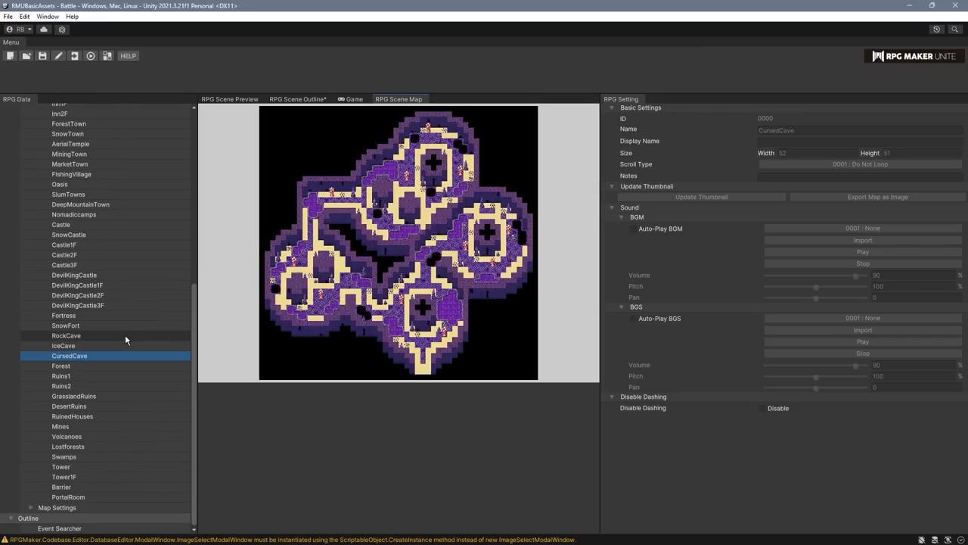
{"action": "left_click", "coordinate": [68, 407]}
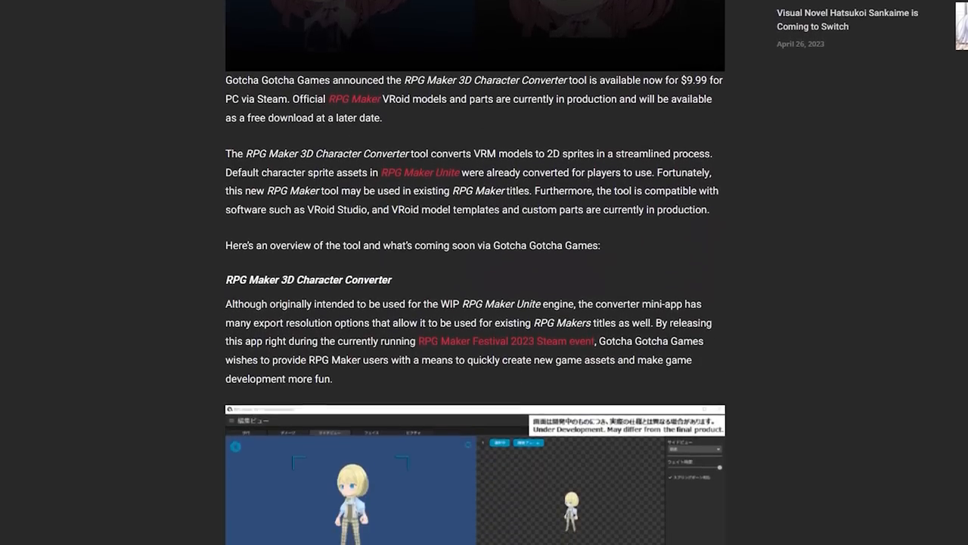
Step: Scroll the 3D Character Converter article down to its VRM compatibility section
{"action": "scroll", "scroll_direction": "down", "scroll_amount": 3}
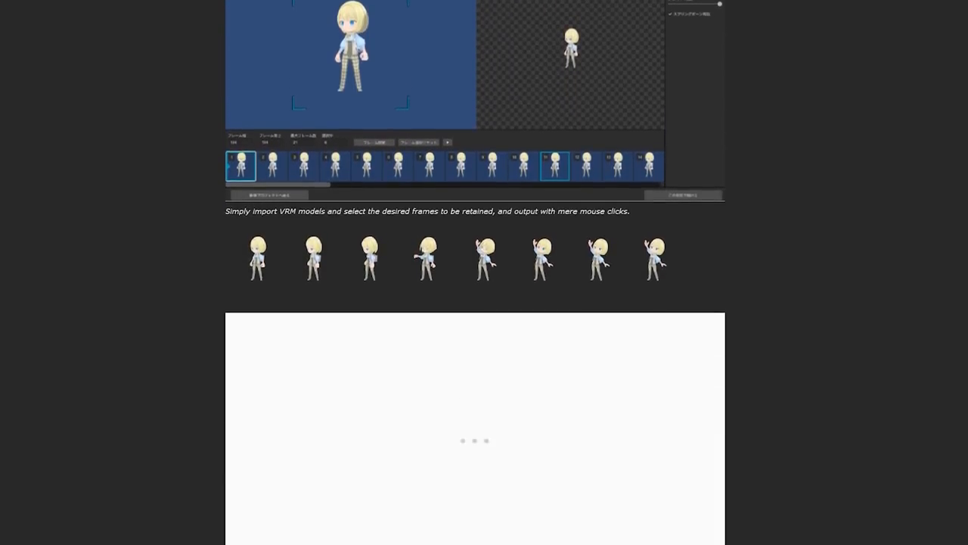
{"action": "scroll", "scroll_direction": "down", "scroll_amount": 3}
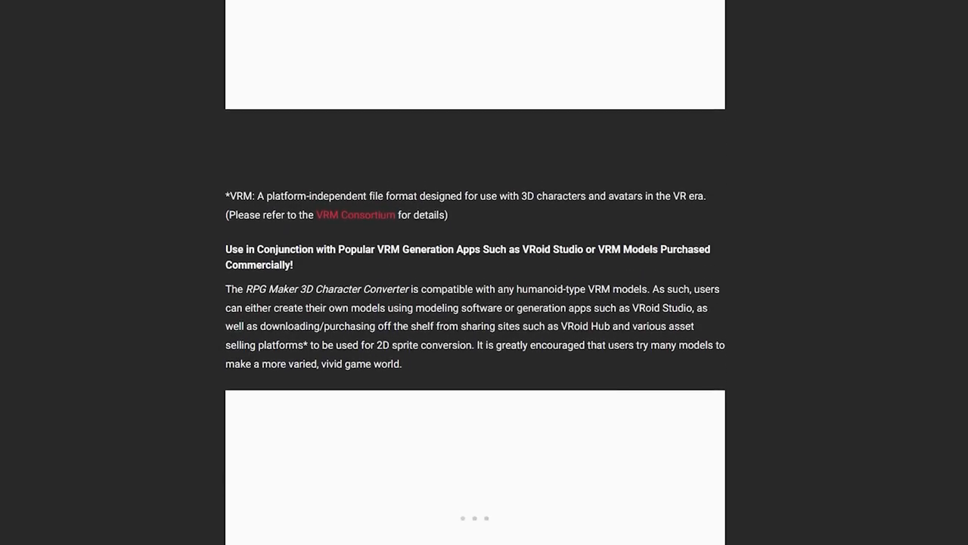
{"action": "scroll", "scroll_direction": "down", "scroll_amount": 3}
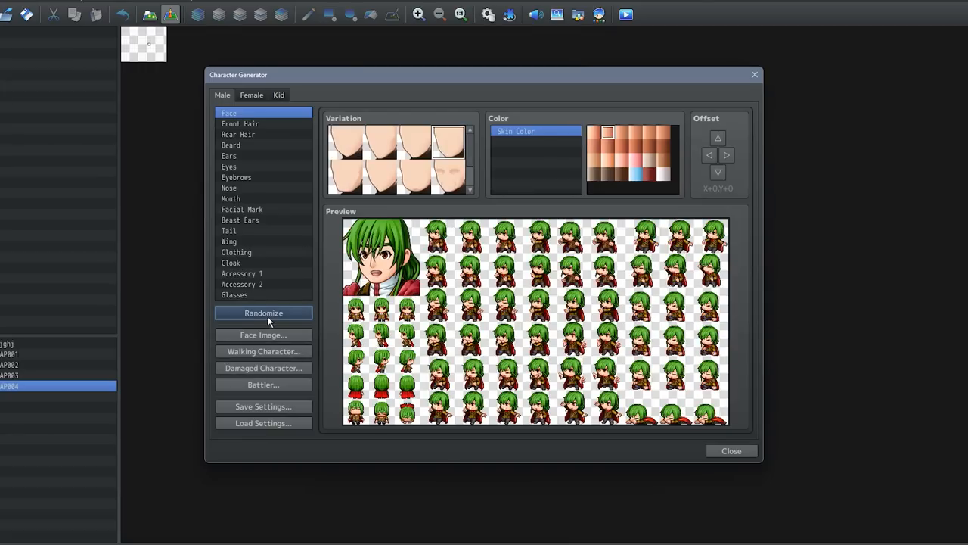
Step: Randomize the male character five times, ending on a gold-helmeted look
{"action": "left_click", "coordinate": [264, 313]}
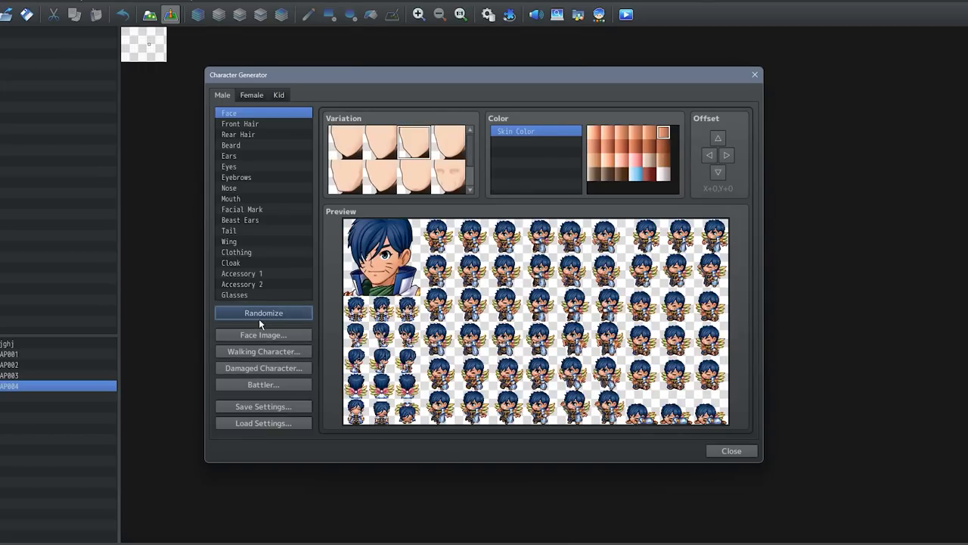
{"action": "left_click", "coordinate": [263, 313]}
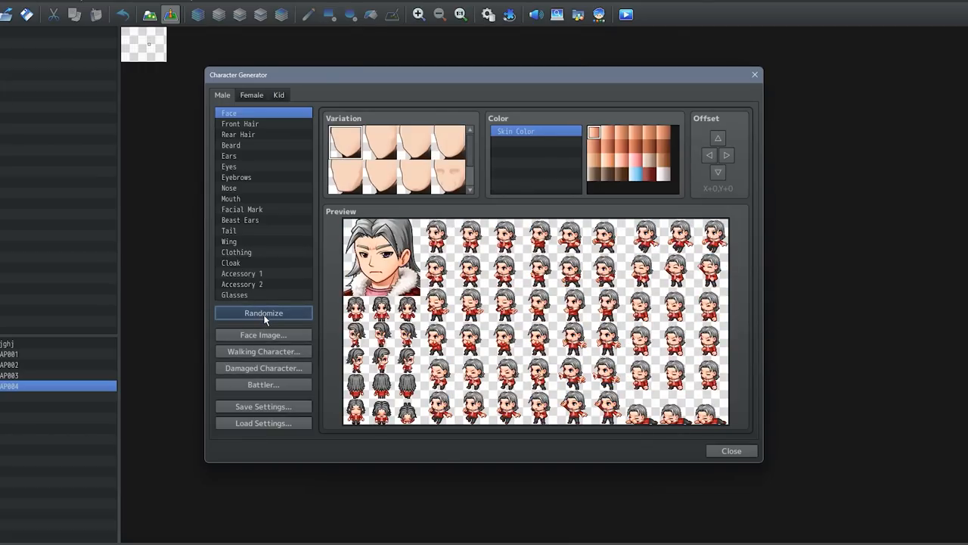
{"action": "left_click", "coordinate": [263, 313]}
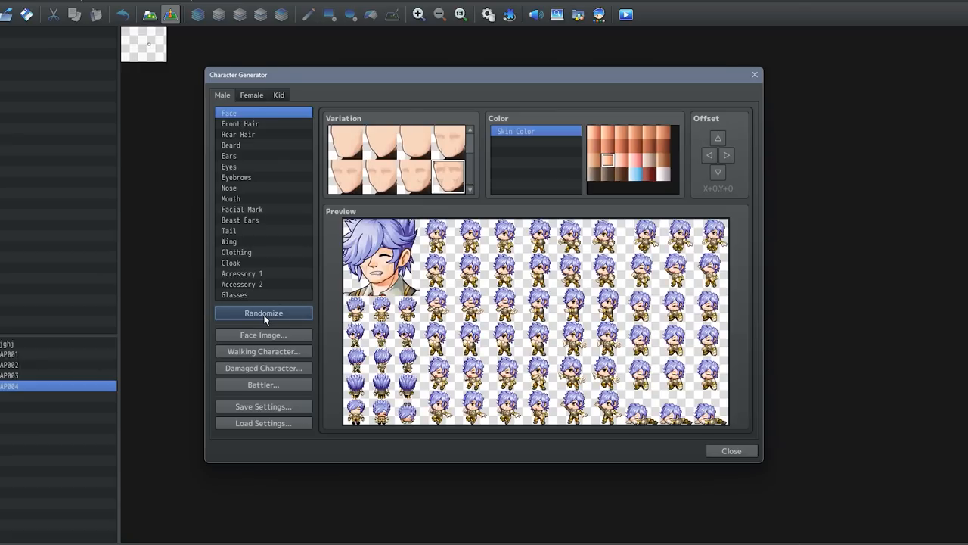
{"action": "left_click", "coordinate": [263, 313]}
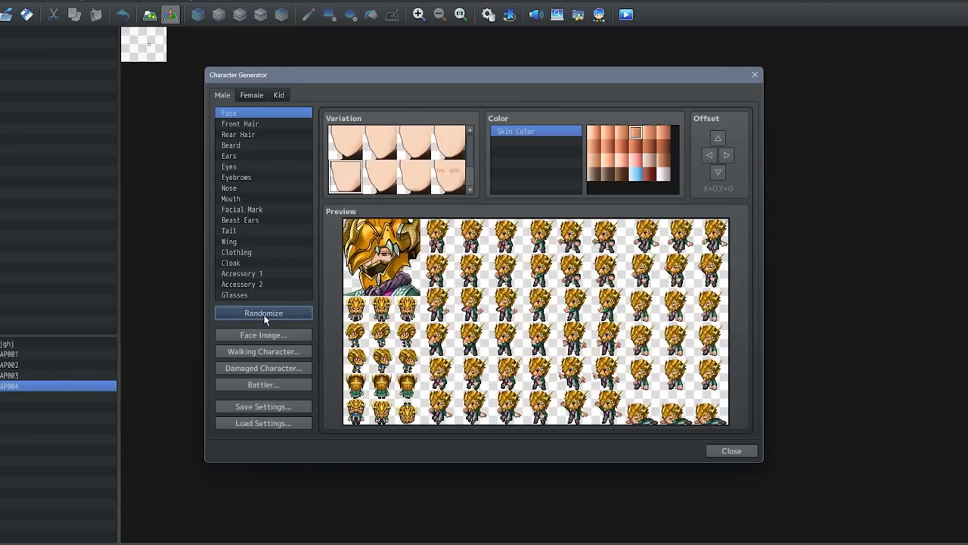
{"action": "left_click", "coordinate": [263, 313]}
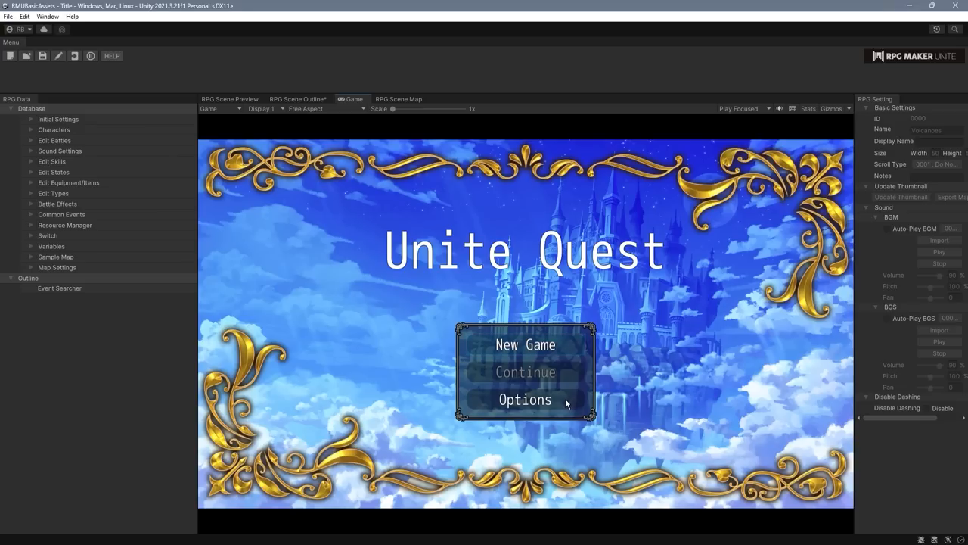
Step: Open Unite Quest's Options menu with dash and volume settings, then return to the title
{"action": "left_click", "coordinate": [525, 399]}
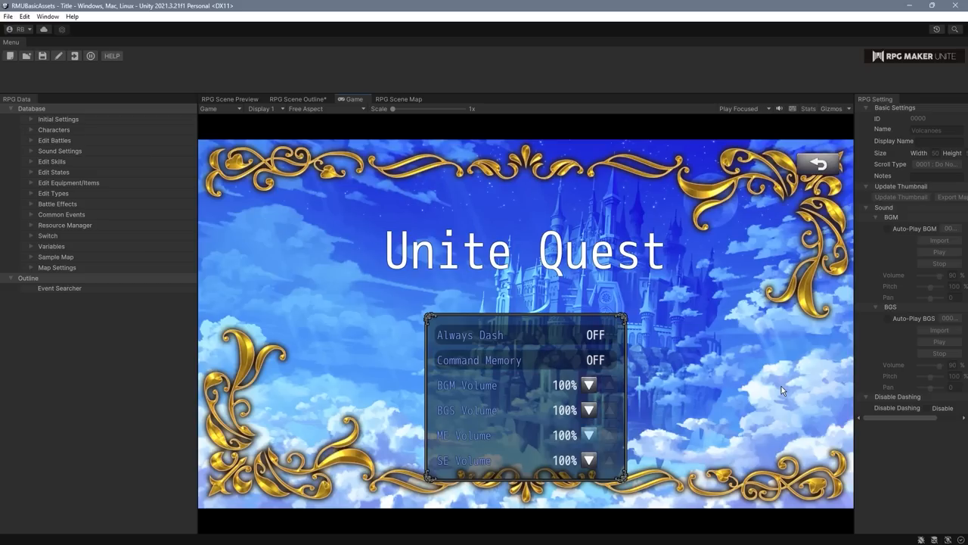
{"action": "left_click", "coordinate": [816, 163]}
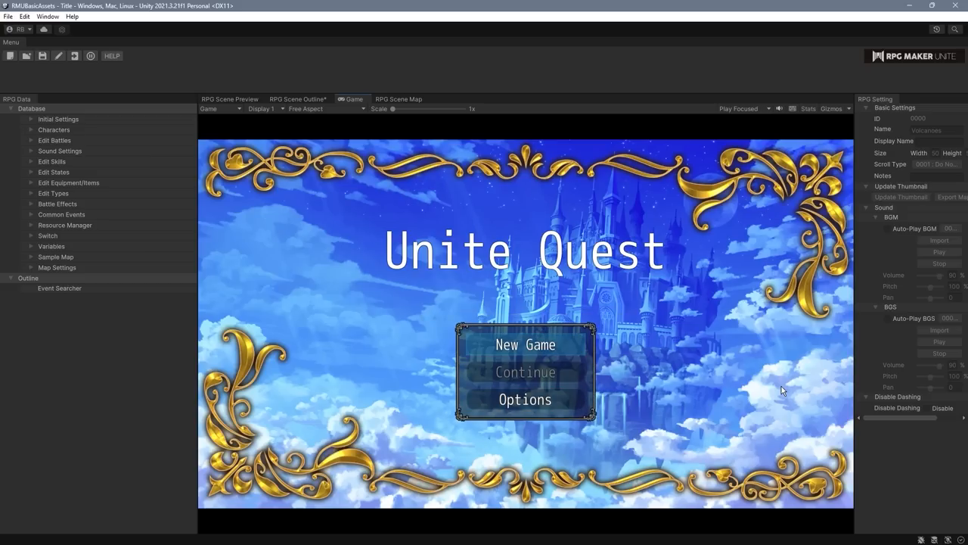